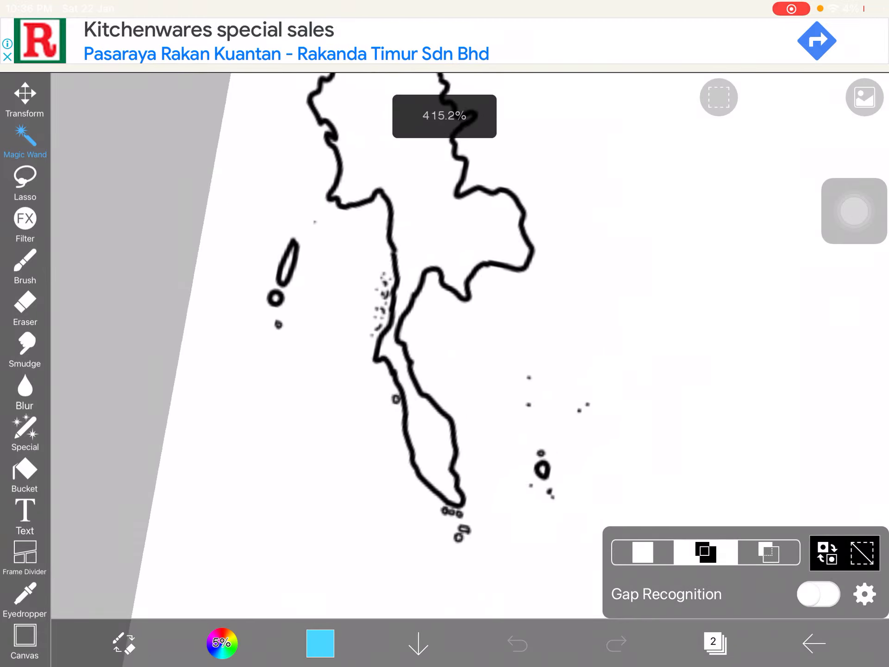
Select the Brush tool and zoom from about 415% past 2000% onto the islands.
left_click(24, 267)
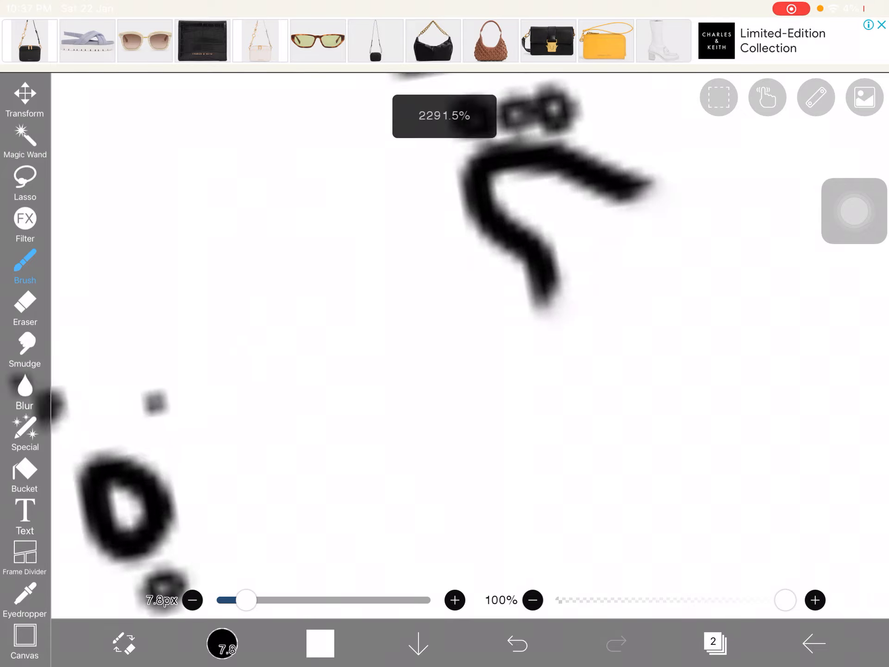
Zoom from about 2290% to about 4076% onto the tiny island specks.
scroll("right", 3)
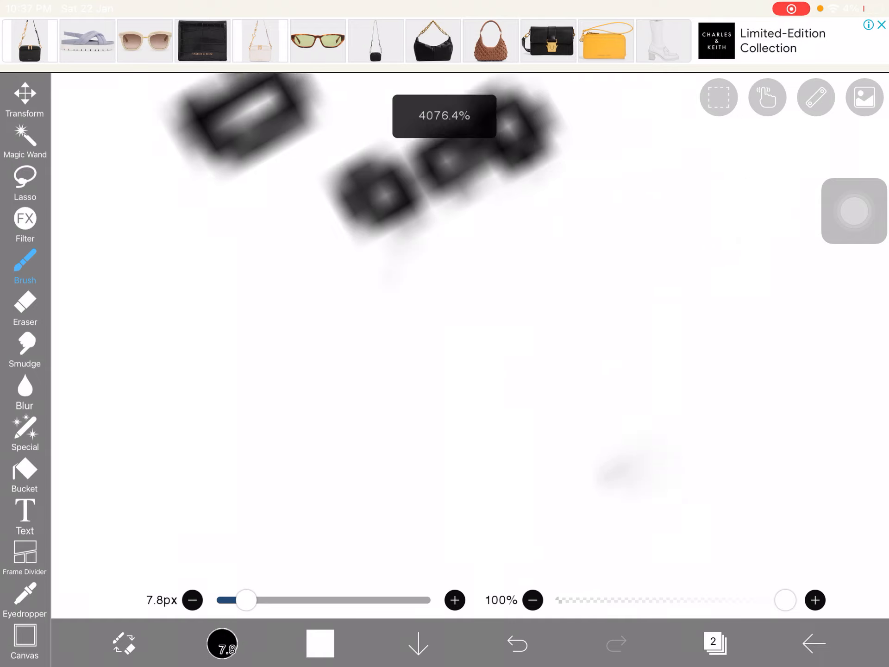